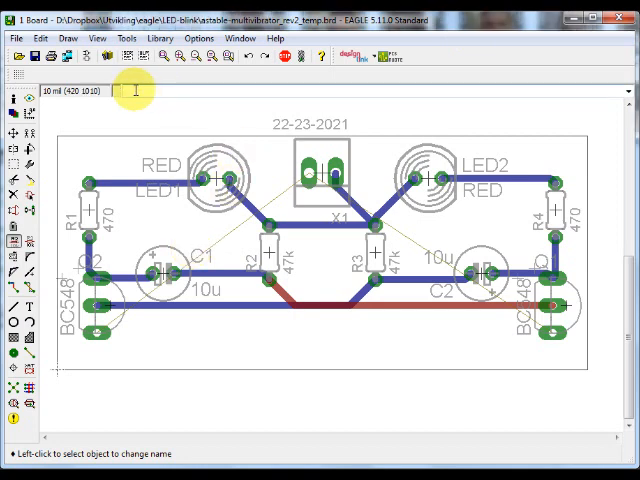
Run the length.ulp script and close its usage notes and wire length report
{"action": "type", "text": "reun"}
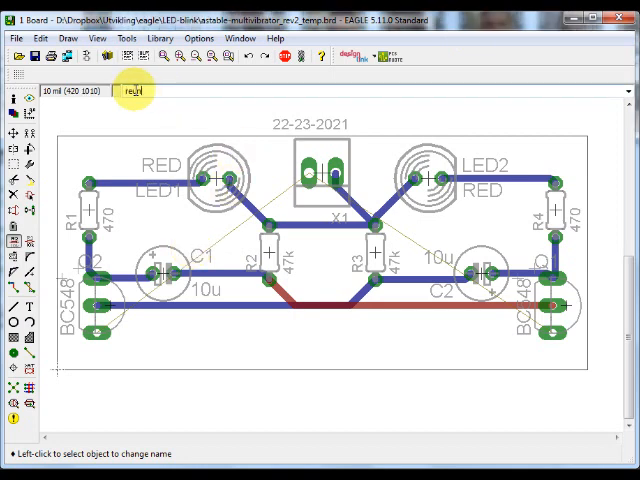
{"action": "type", "text": "rur_lel"}
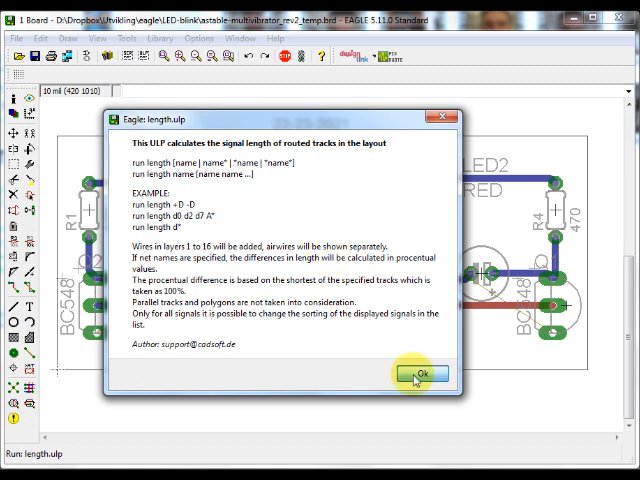
{"action": "left_click", "coordinate": [421, 373]}
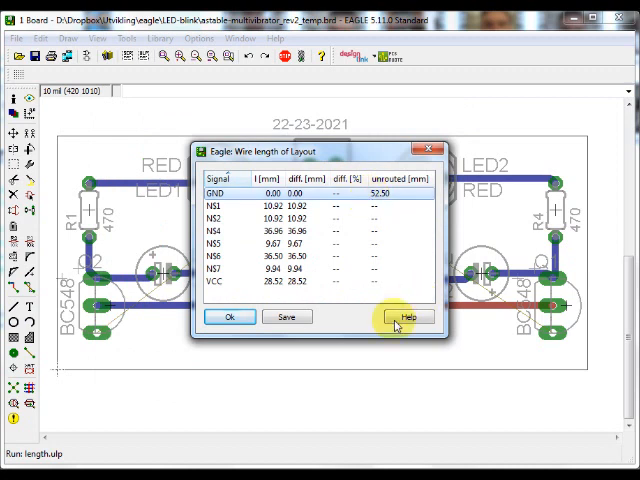
{"action": "left_click", "coordinate": [229, 317]}
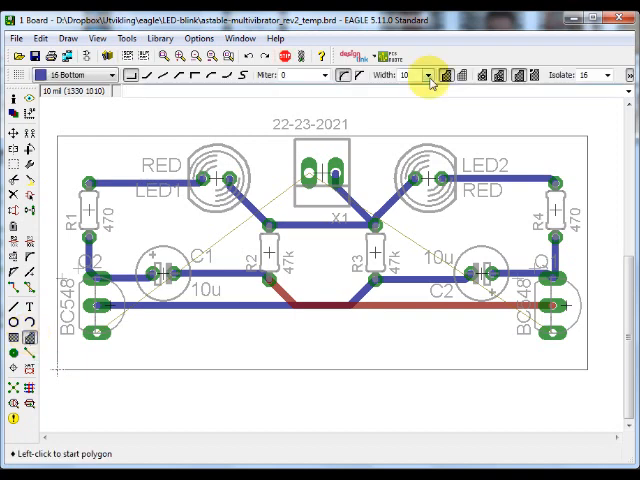
Set the bottom-layer polygon's outline width and isolation clearance in the toolbar
{"action": "left_click", "coordinate": [428, 75]}
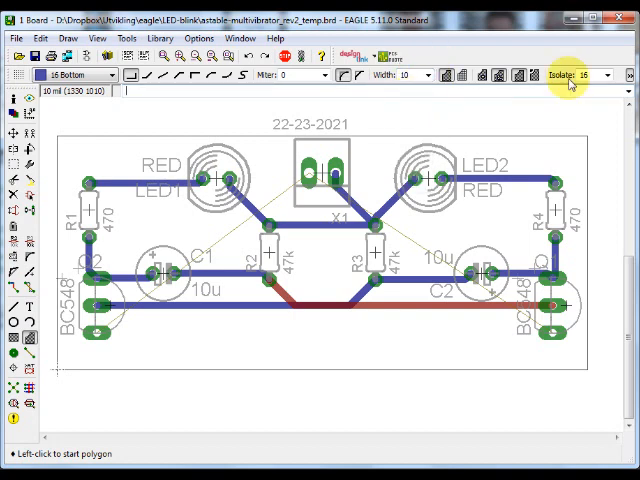
{"action": "left_click", "coordinate": [604, 75]}
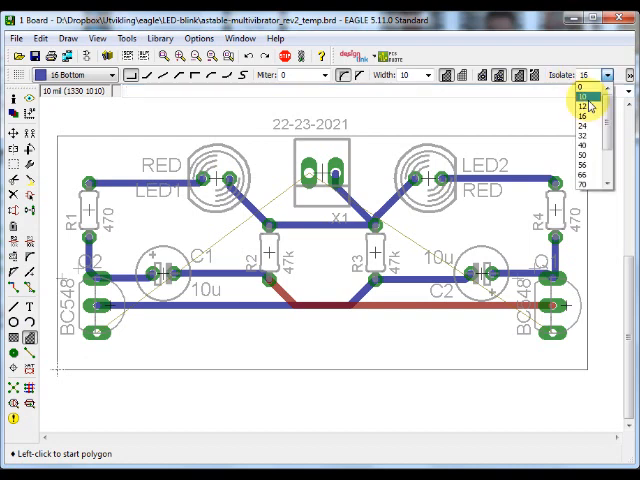
{"action": "left_click", "coordinate": [588, 100]}
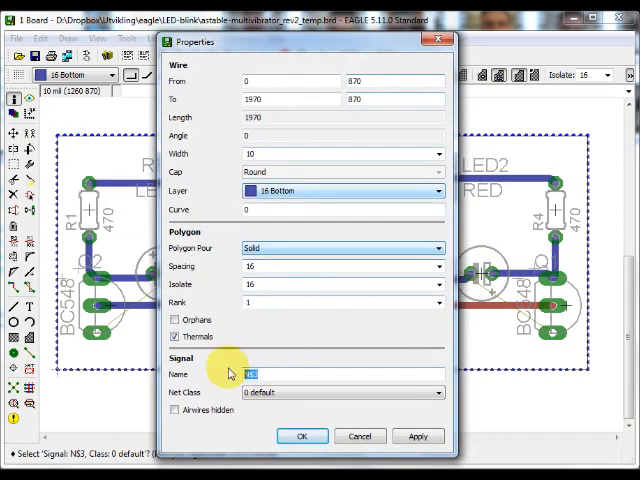
{"action": "type", "text": "GND"}
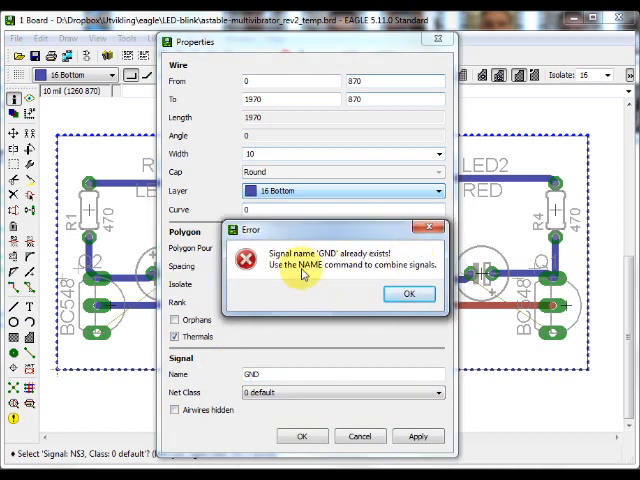
{"action": "mouse_move", "coordinate": [425, 278]}
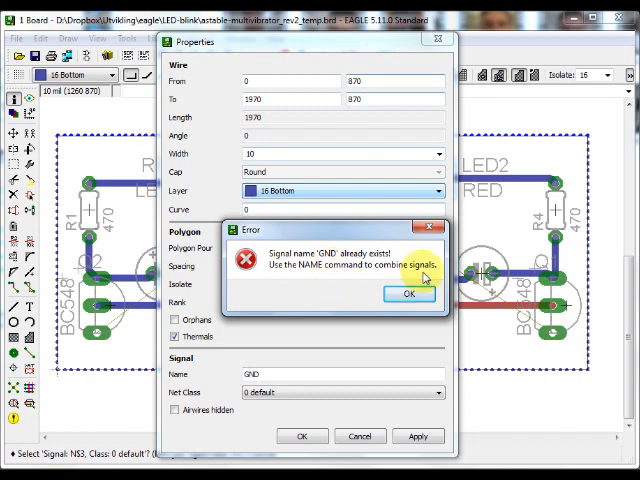
{"action": "left_click", "coordinate": [407, 294]}
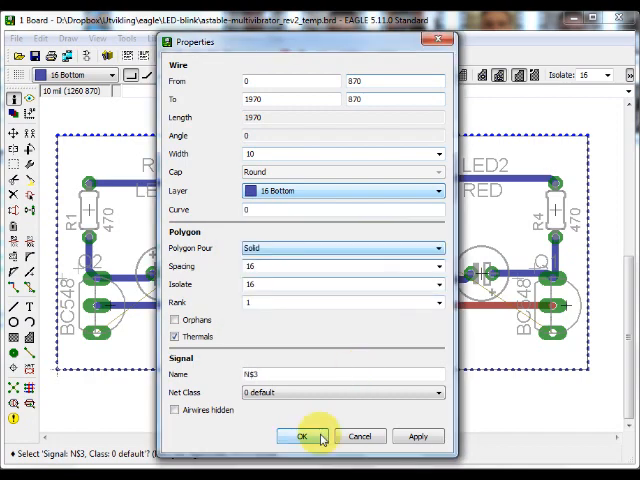
{"action": "left_click", "coordinate": [302, 436]}
{"action": "type", "text": "GND"}
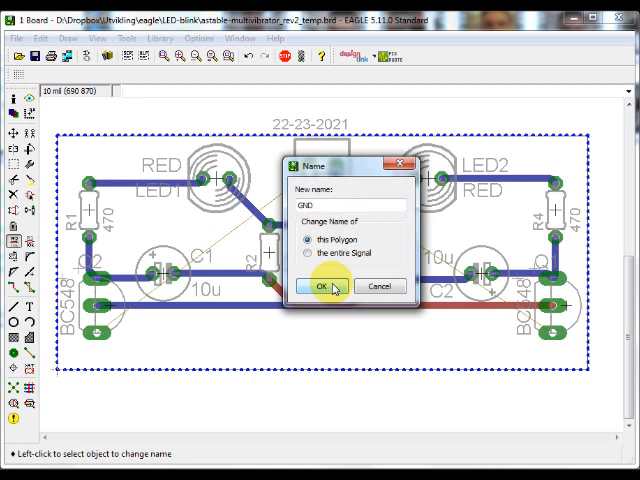
Confirm the new name GND for the board-outline polygon
{"action": "left_click", "coordinate": [320, 285]}
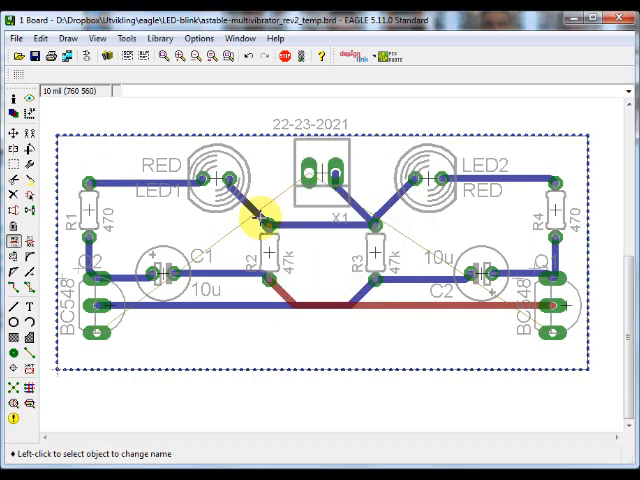
{"action": "left_click", "coordinate": [128, 56]}
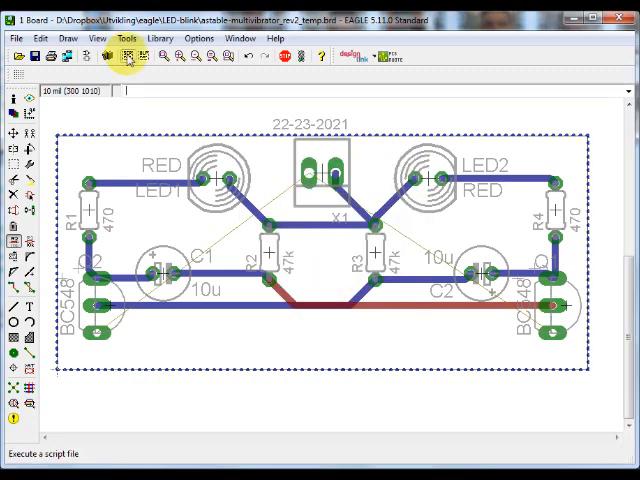
Run Tools > Ratsnest to recalculate airwires and pour the GND copper fill
{"action": "left_click", "coordinate": [122, 38]}
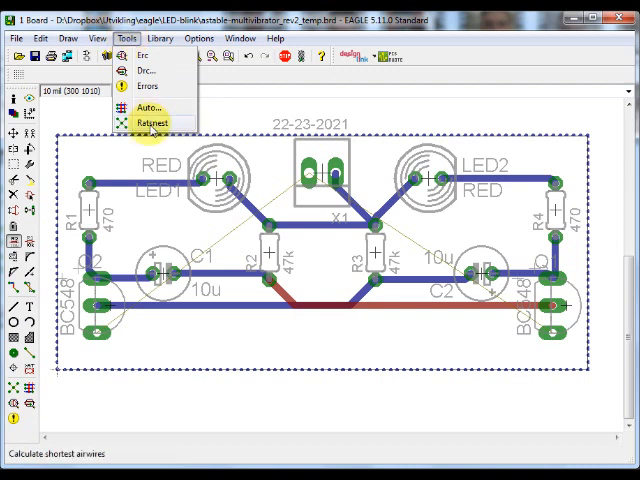
{"action": "left_click", "coordinate": [153, 122]}
{"action": "type", "text": "run lw"}
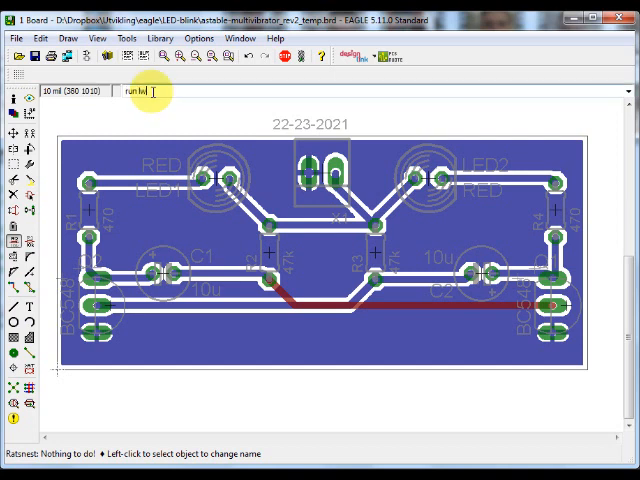
{"action": "type", "text": "length"}
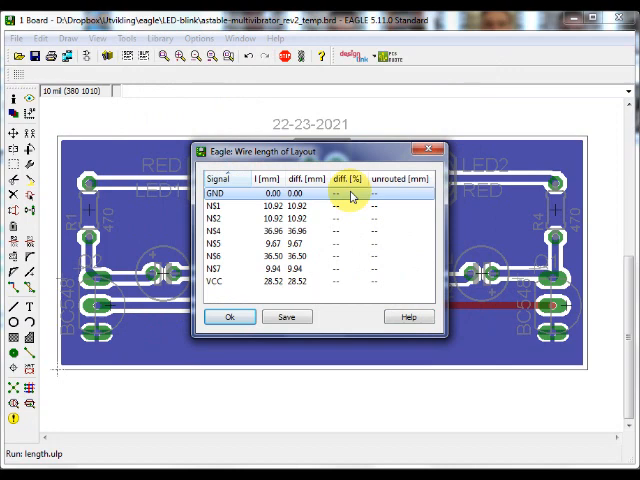
{"action": "left_click", "coordinate": [230, 317]}
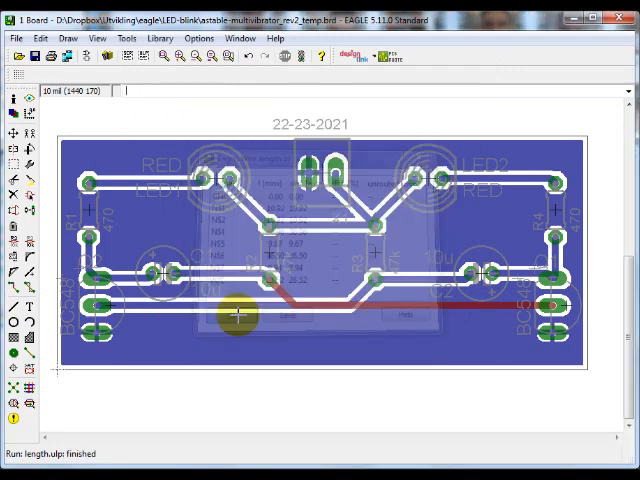